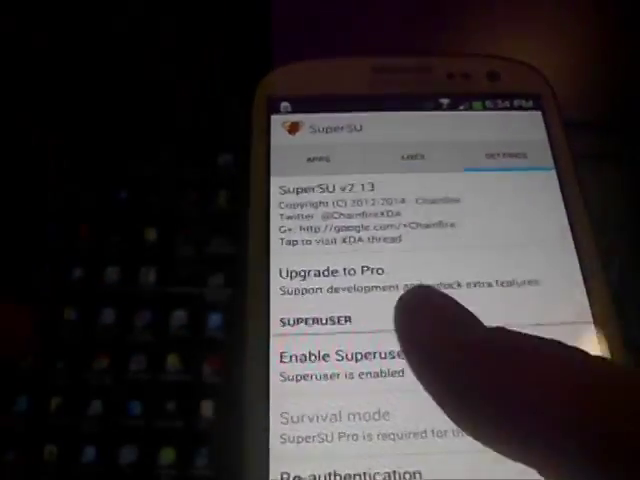
Step: Run Verify Root in Root Checker Basic, raising a Superuser permission request
{"action": "left_click", "coordinate": [410, 156]}
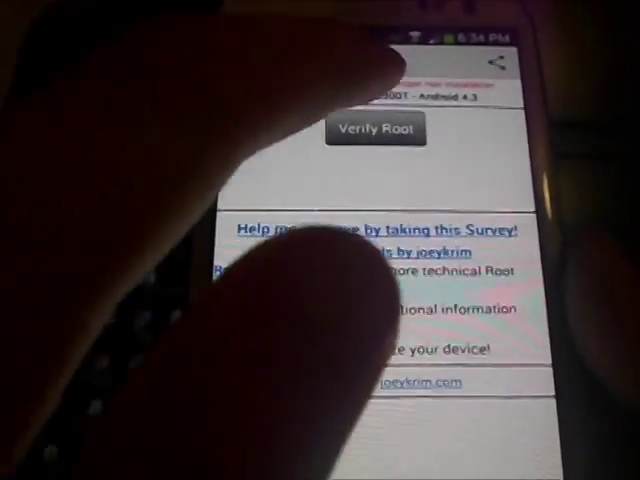
{"action": "left_click", "coordinate": [376, 128]}
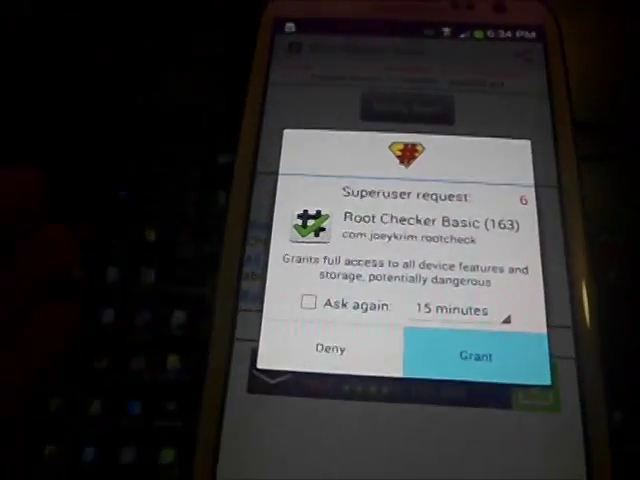
Step: Grant Root Checker Basic superuser access so it reports the device is rooted
{"action": "left_click", "coordinate": [474, 356]}
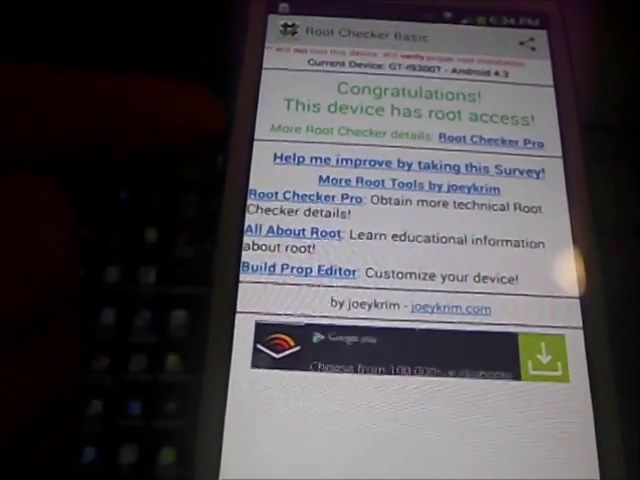